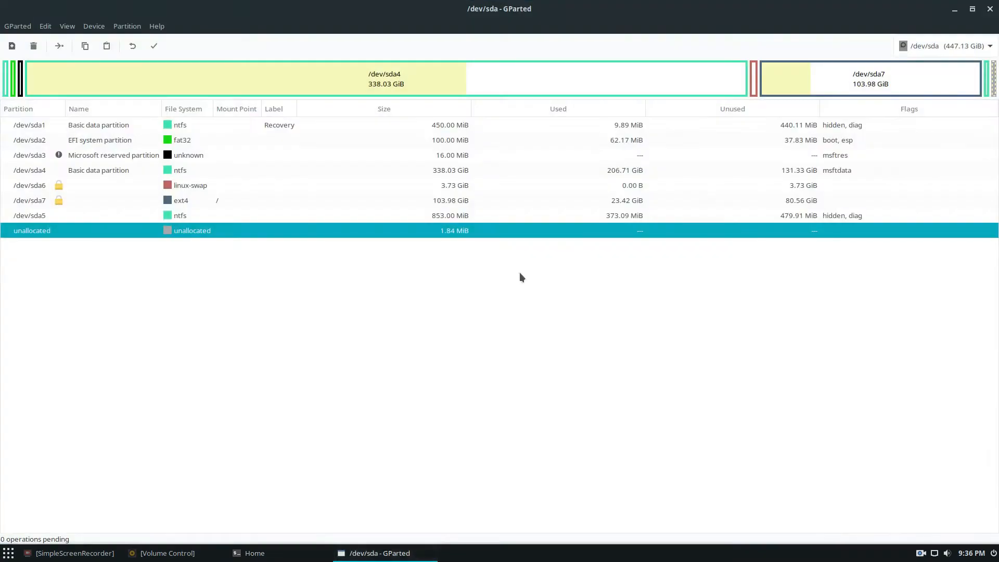
mouse_move(352, 286)
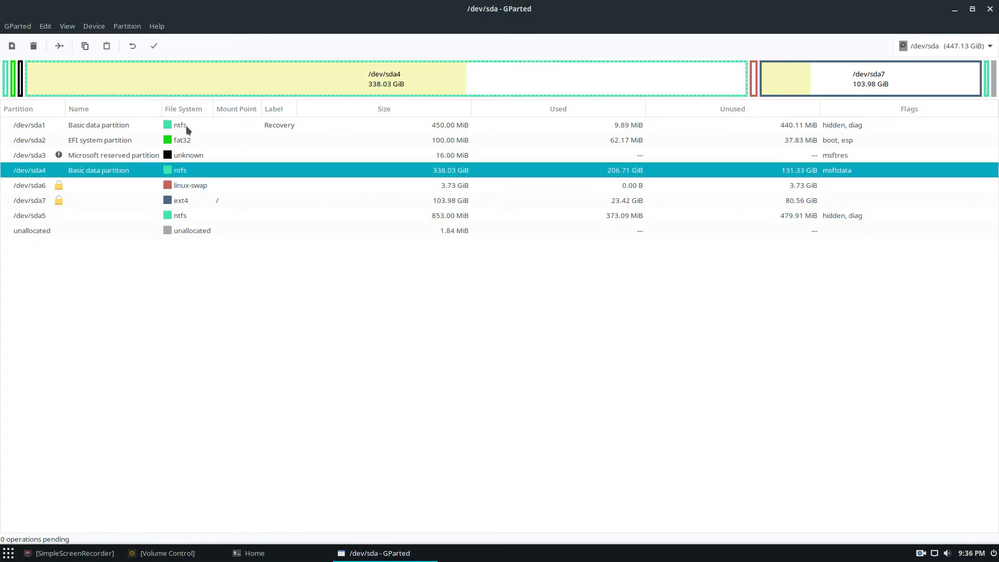
mouse_move(147, 182)
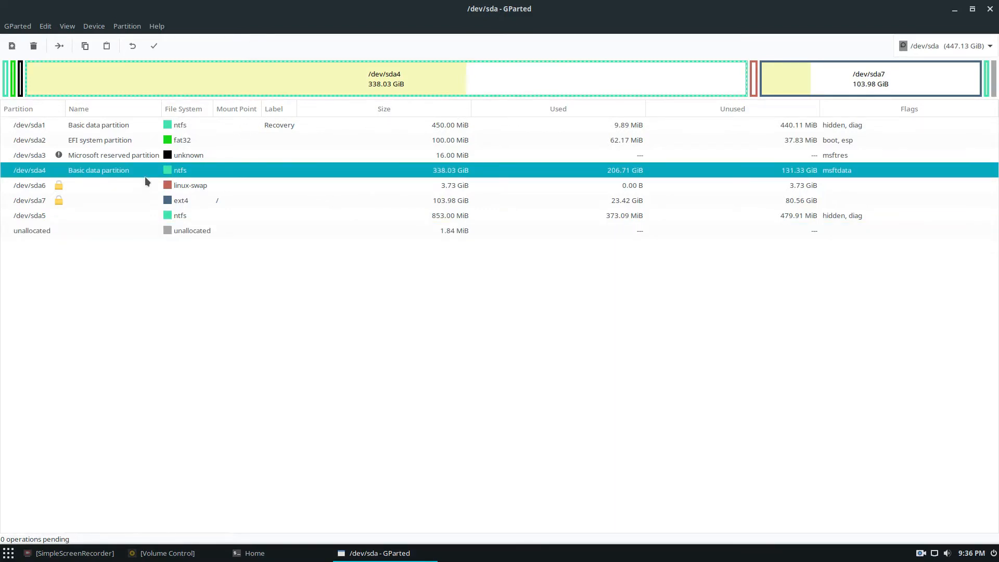
Select the ext4 root partition sda7, then close GParted.
left_click(191, 184)
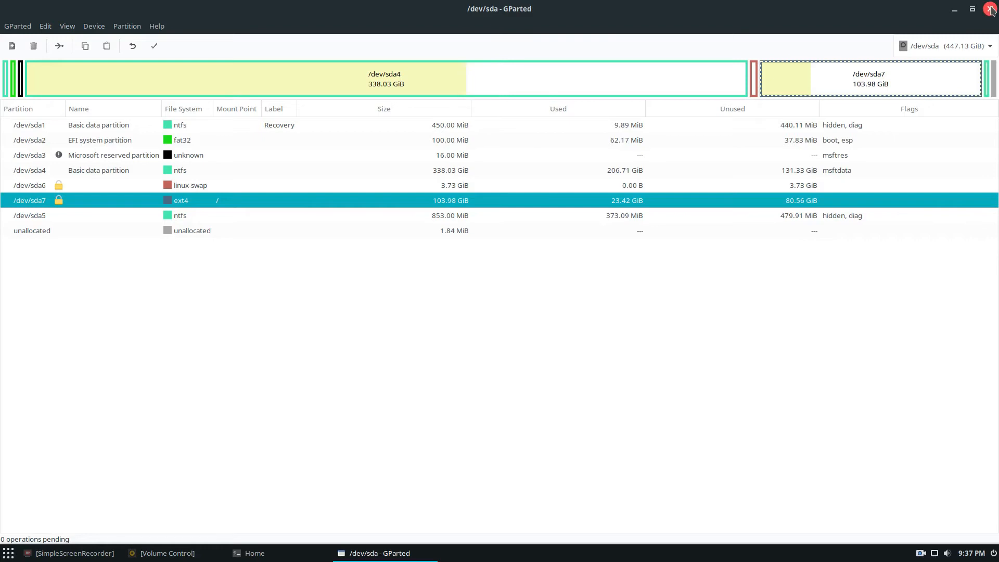
left_click(971, 9)
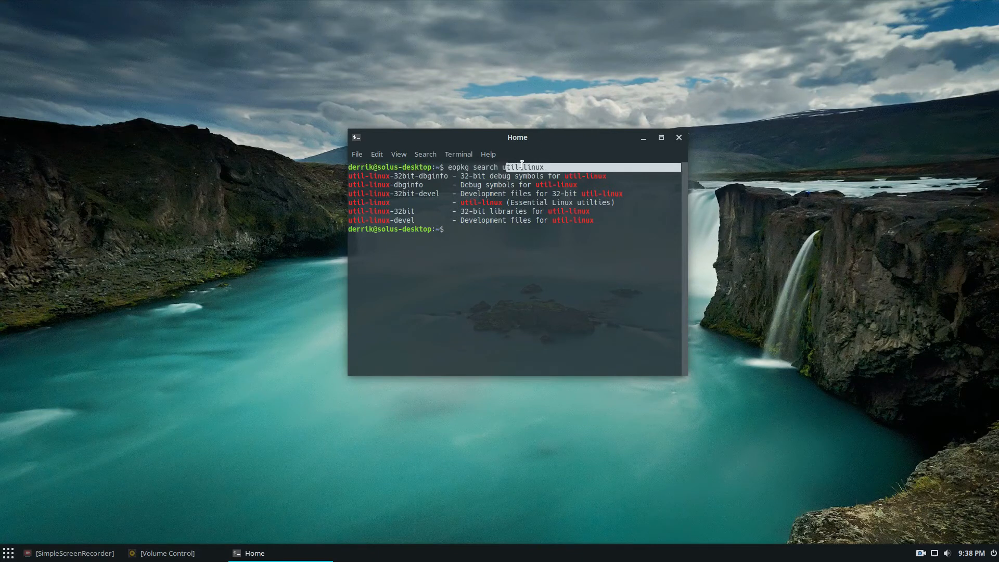
Run 'sudo eopkg install util-linux' and submit the administrator password.
left_click_drag(517, 137, 504, 137)
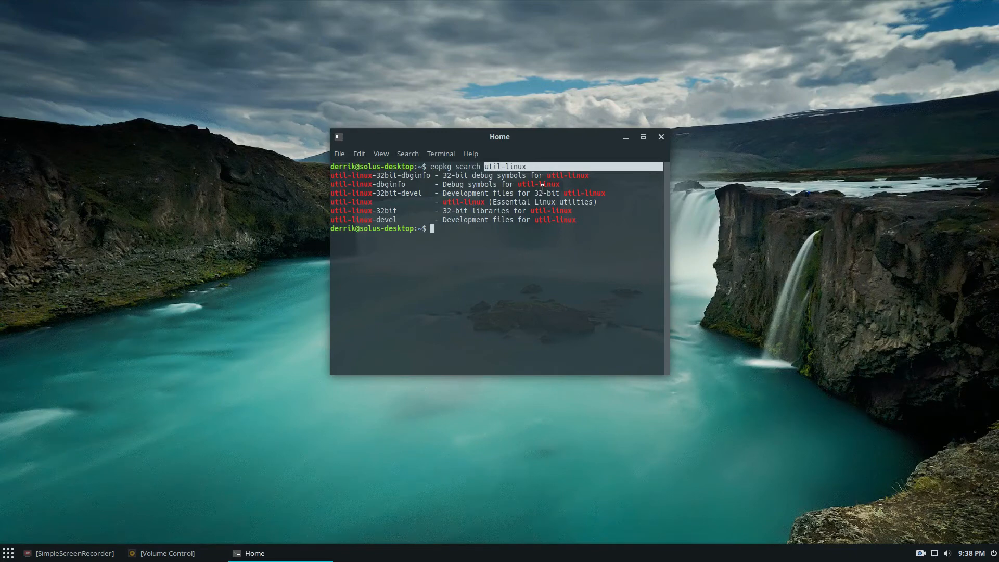
type("sudo eopkg")
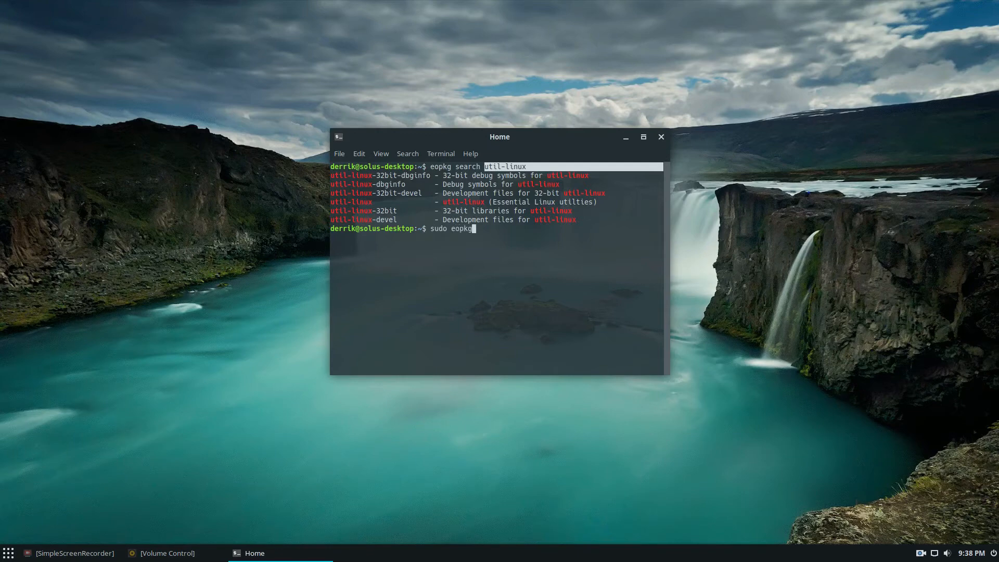
type("install util")
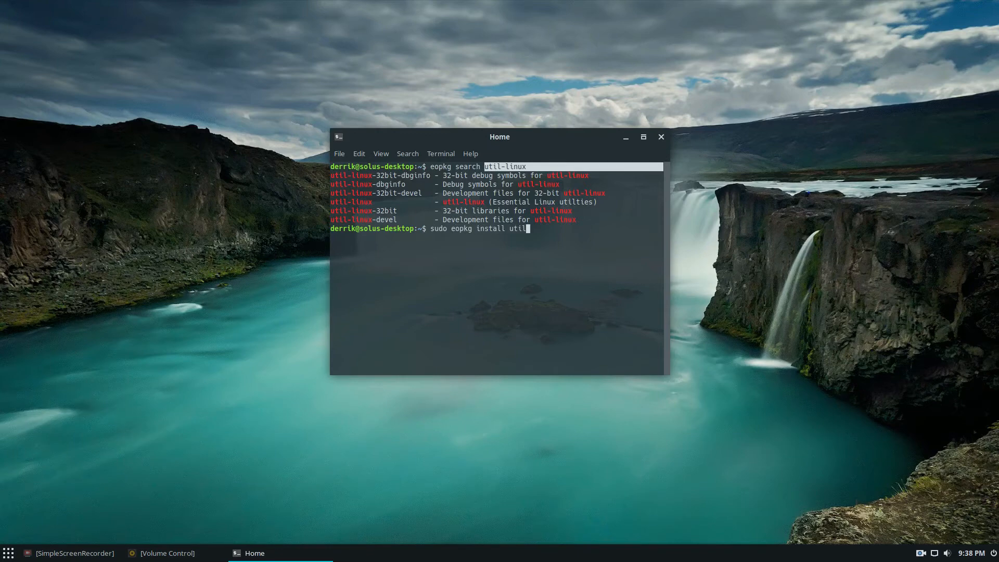
type("-linux")
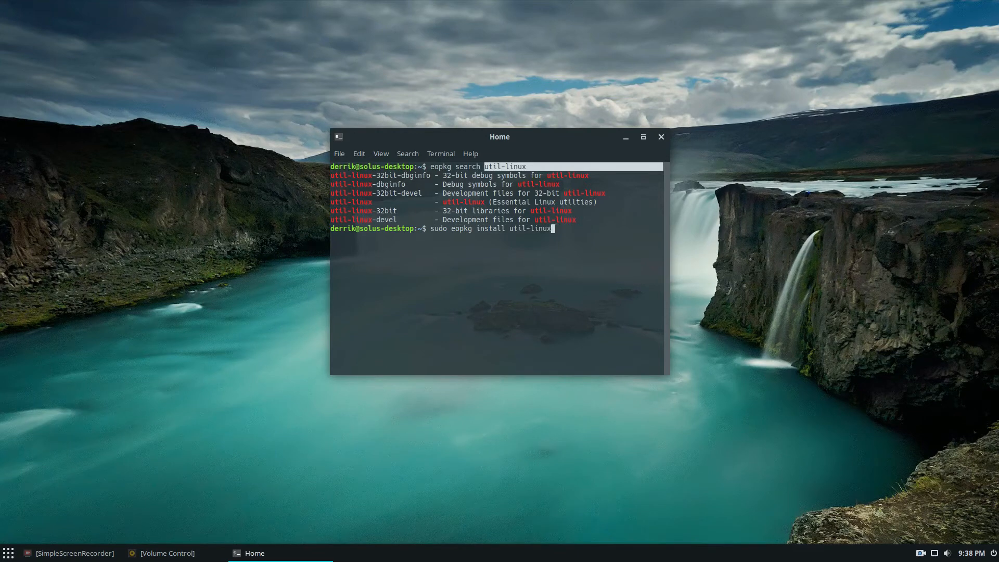
key("Return")
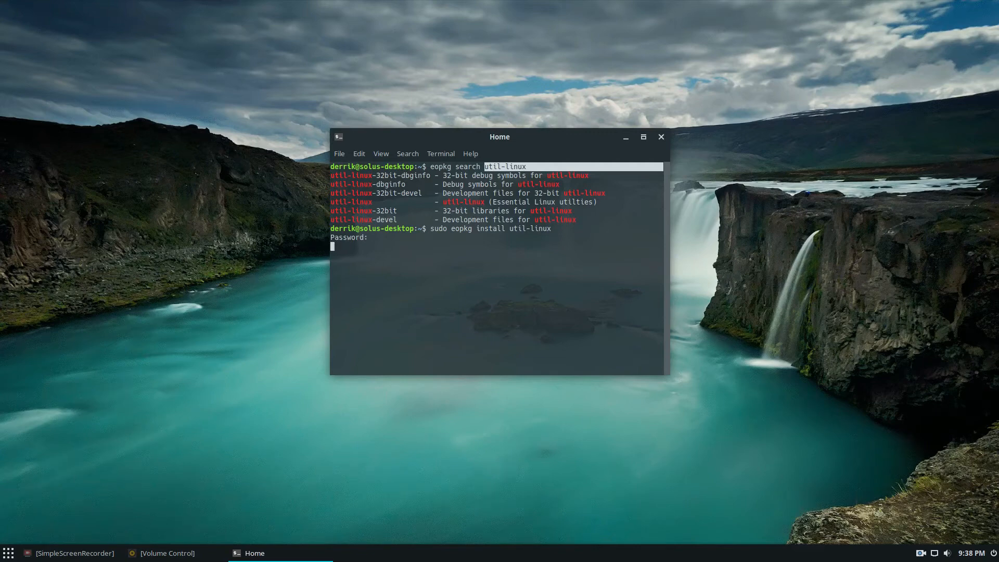
key("Return")
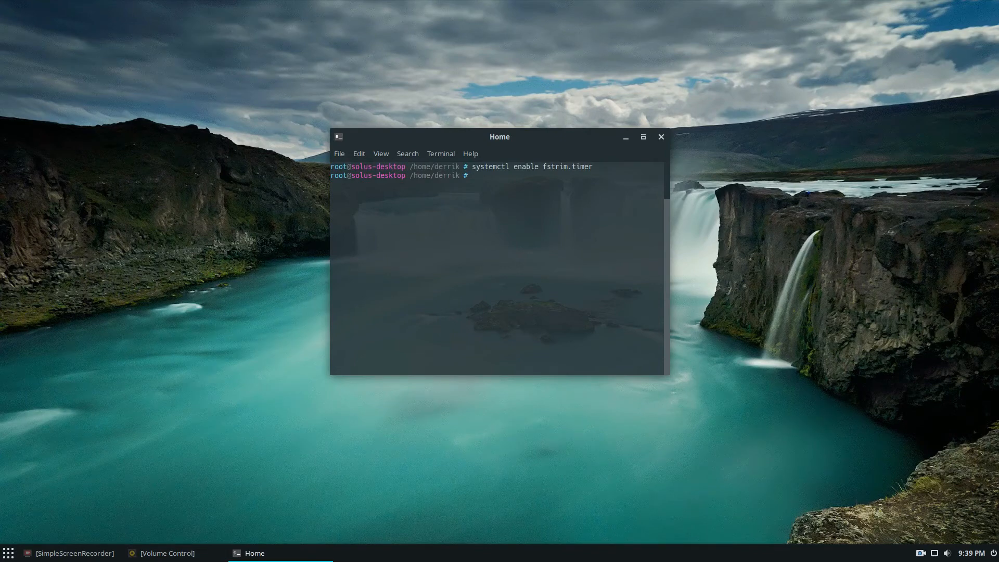
Enable and start fstrim.timer with systemctl, then begin typing lsblk.
type("systemctl enable fstrim.timer")
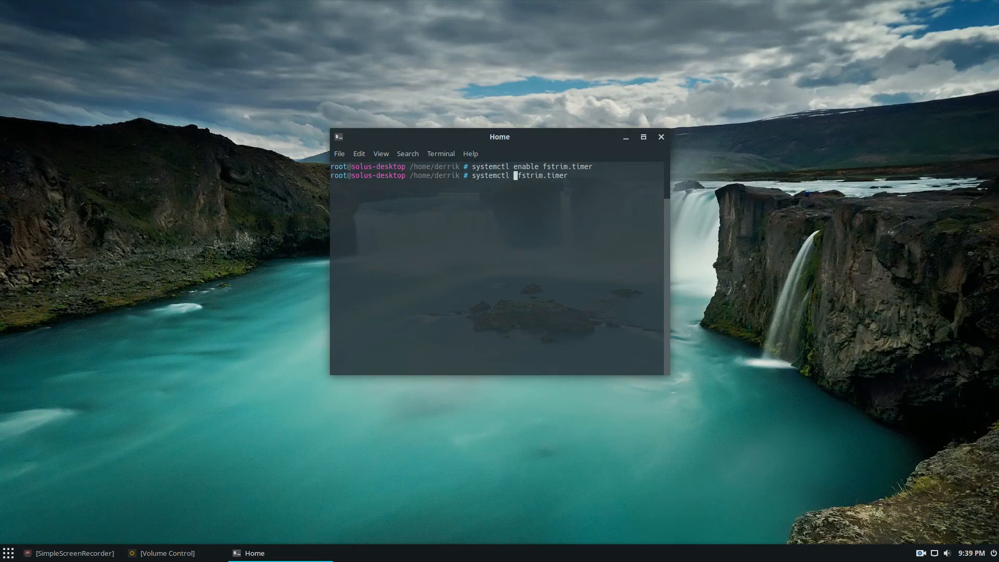
type("start")
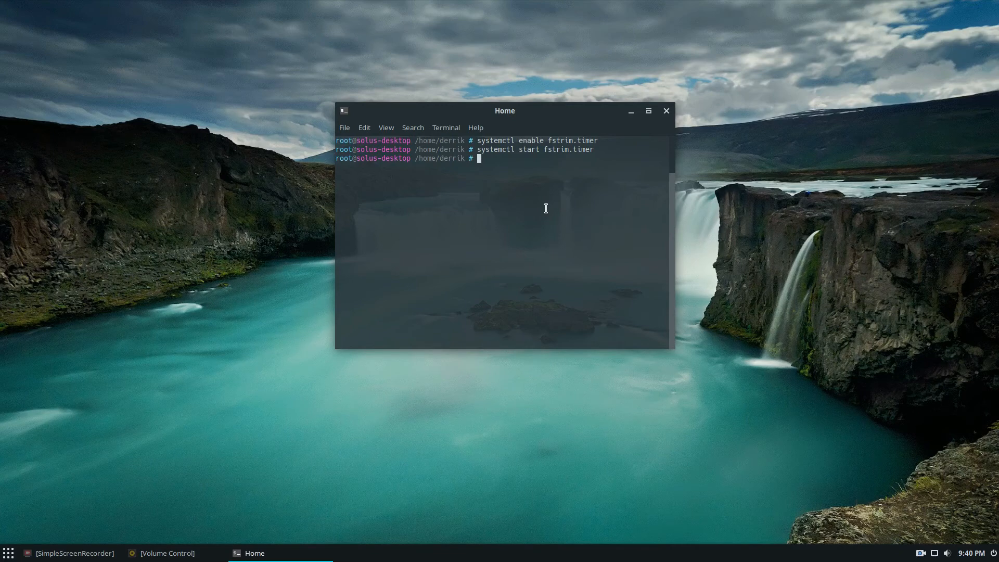
type("lsbl")
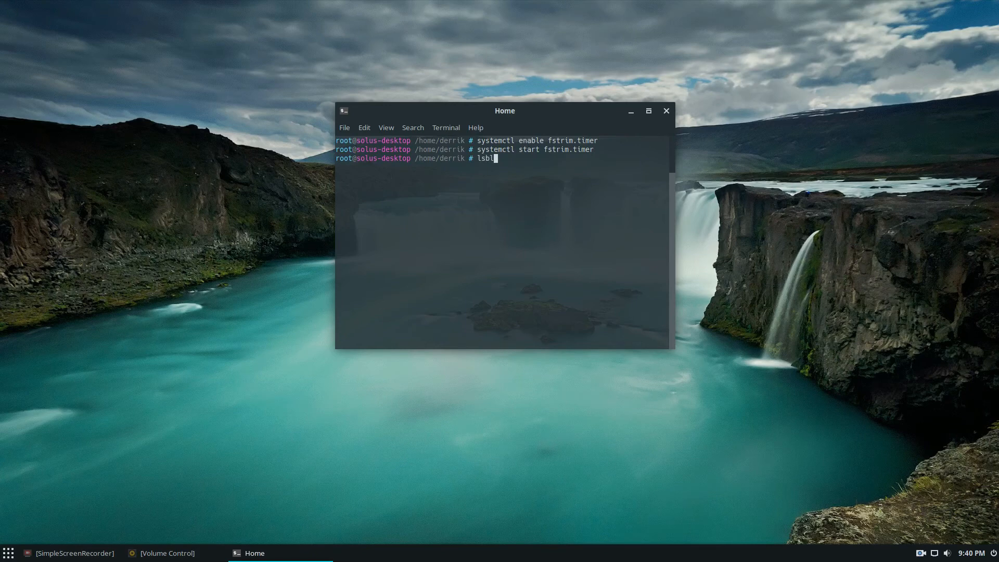